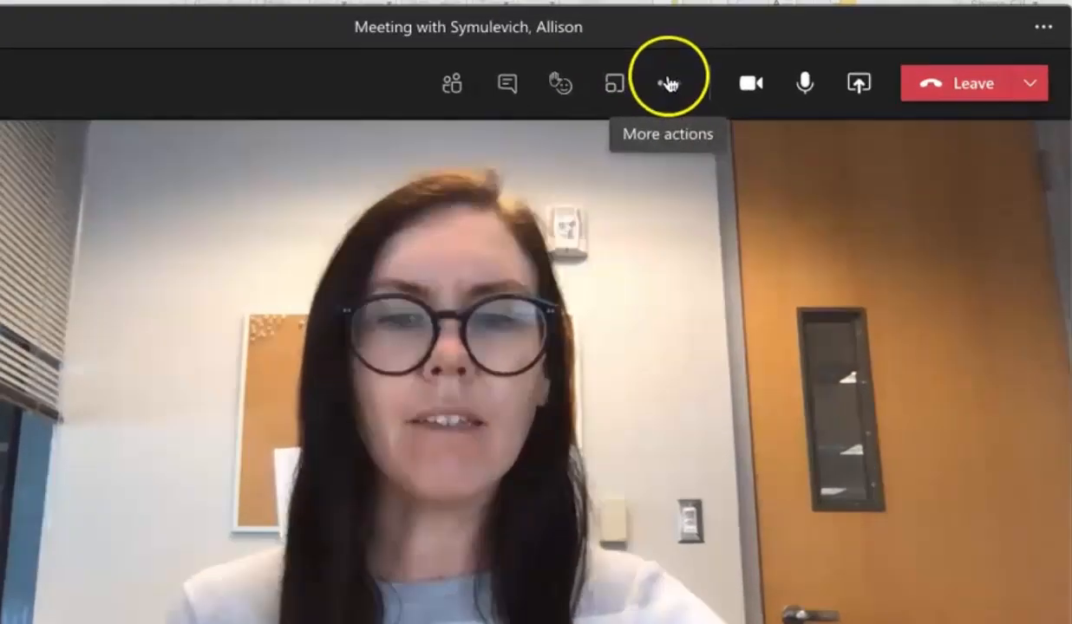
click(670, 83)
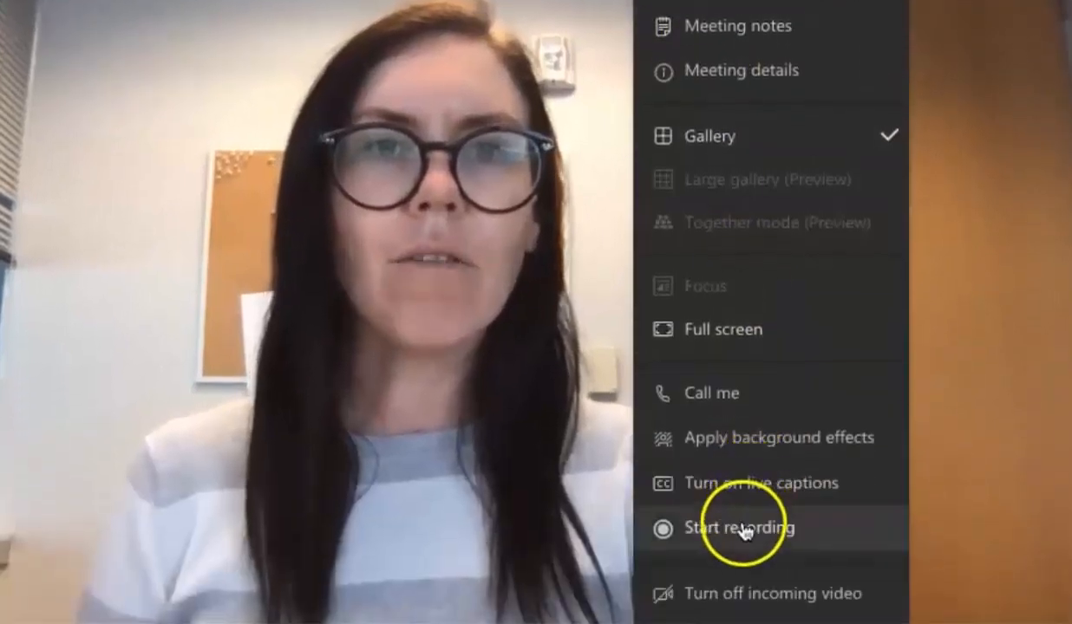
click(738, 528)
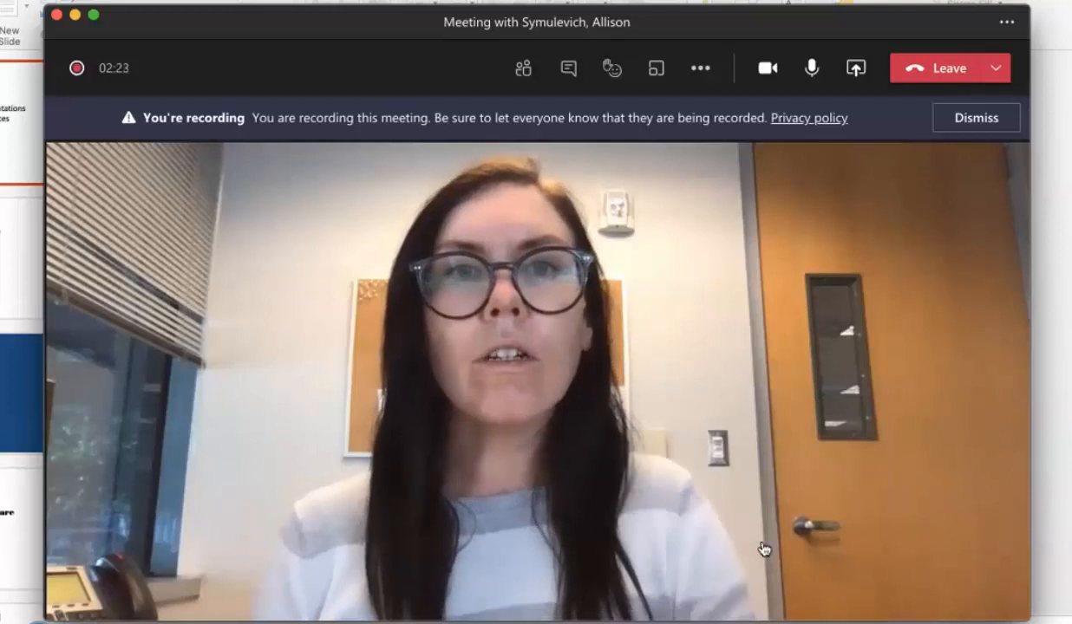
mouse_move(855, 67)
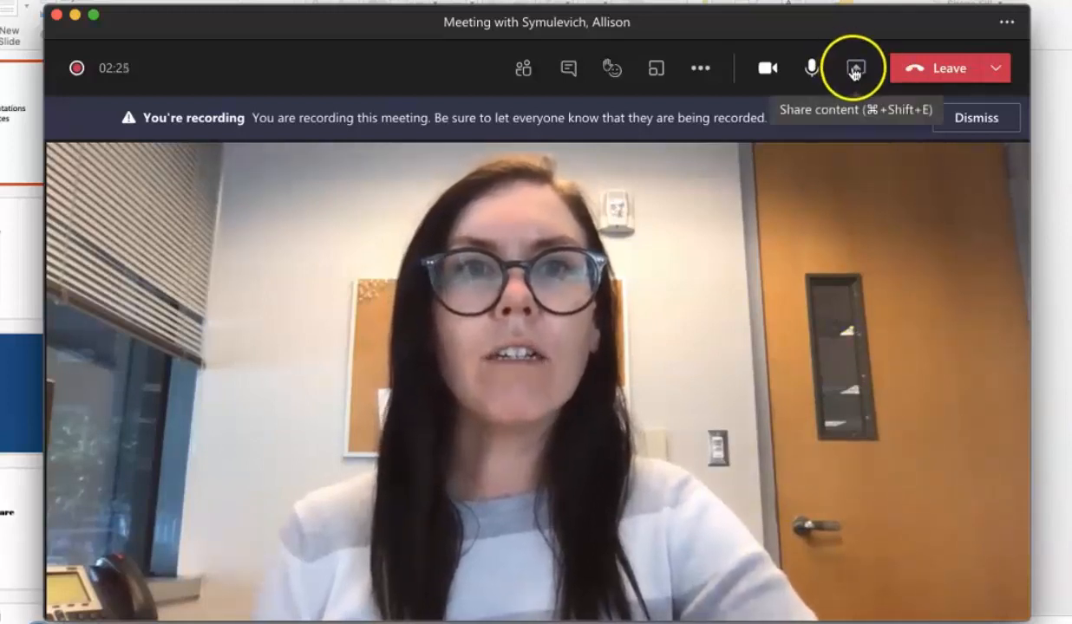
Share desktop Screen #1 in the meeting while recording continues
click(855, 67)
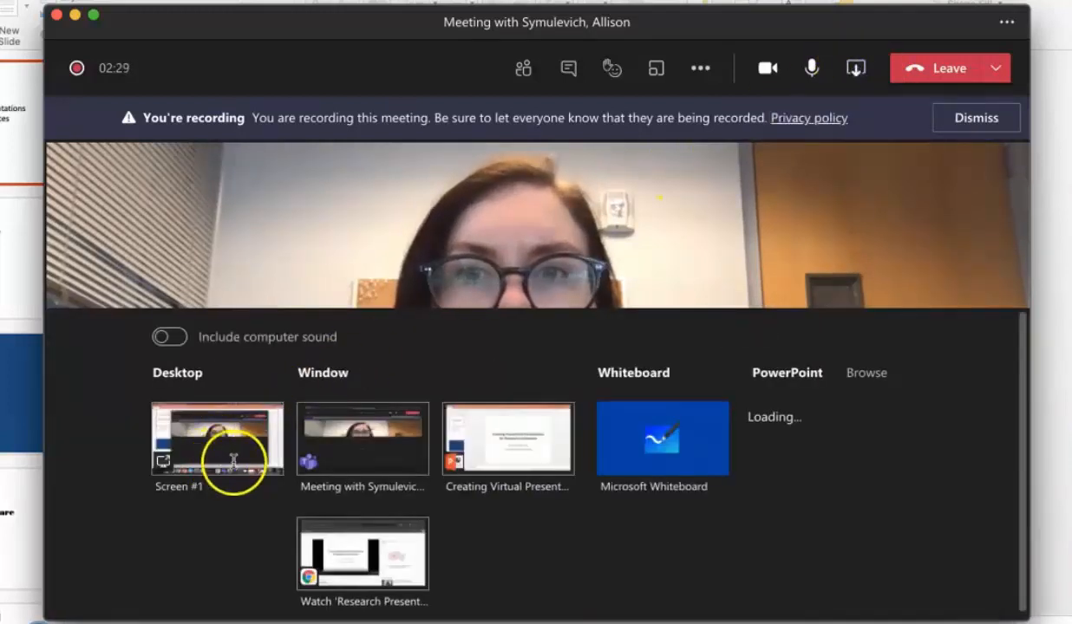
click(507, 438)
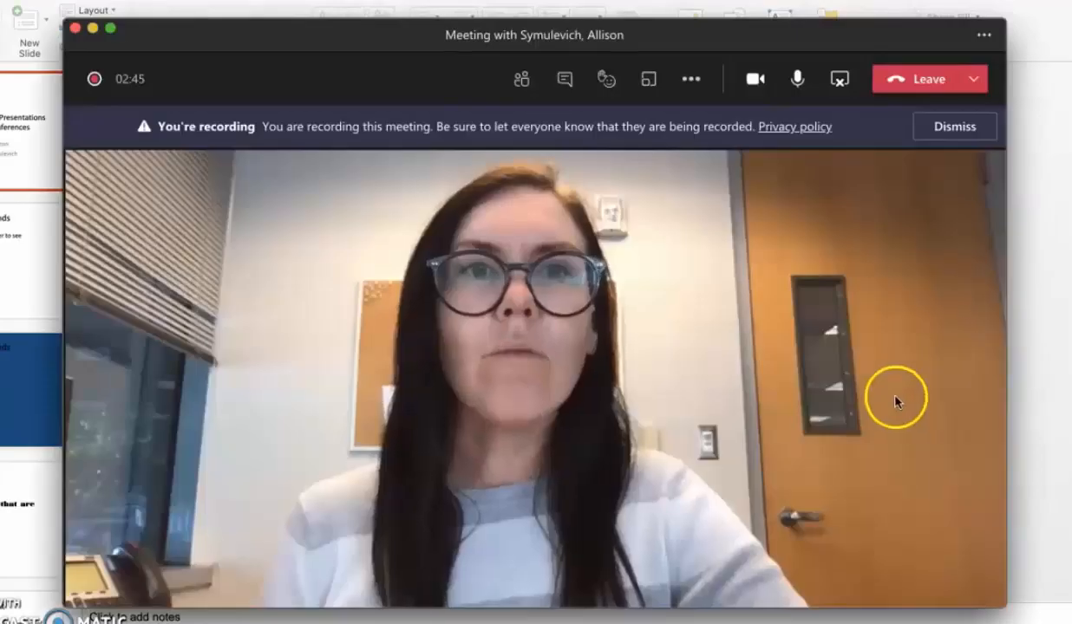
mouse_move(691, 79)
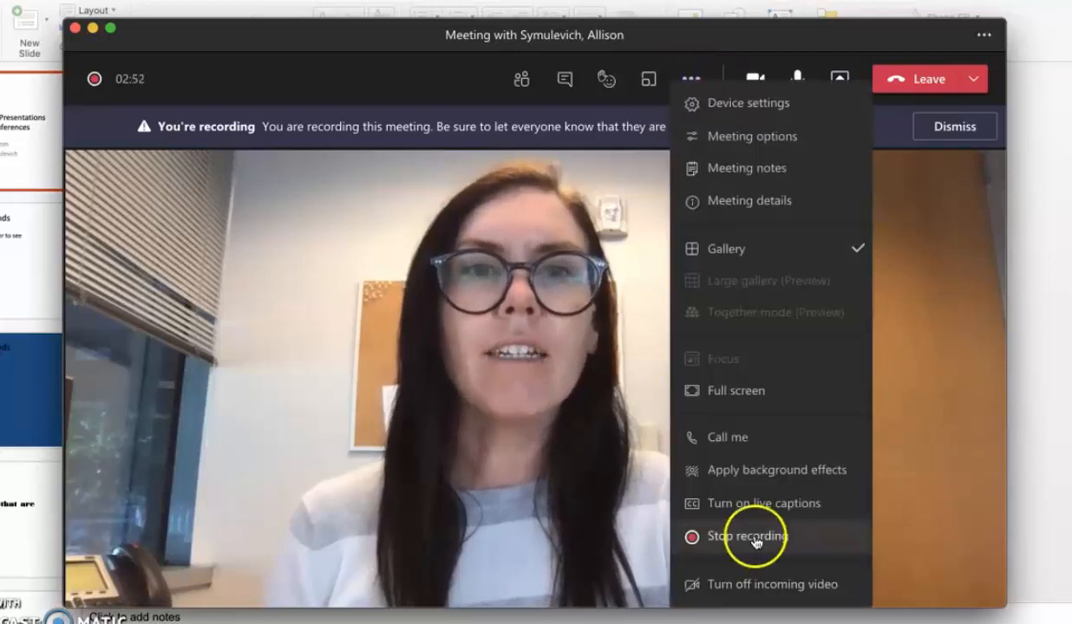
Stop the meeting recording so the video opens in Stream
click(746, 536)
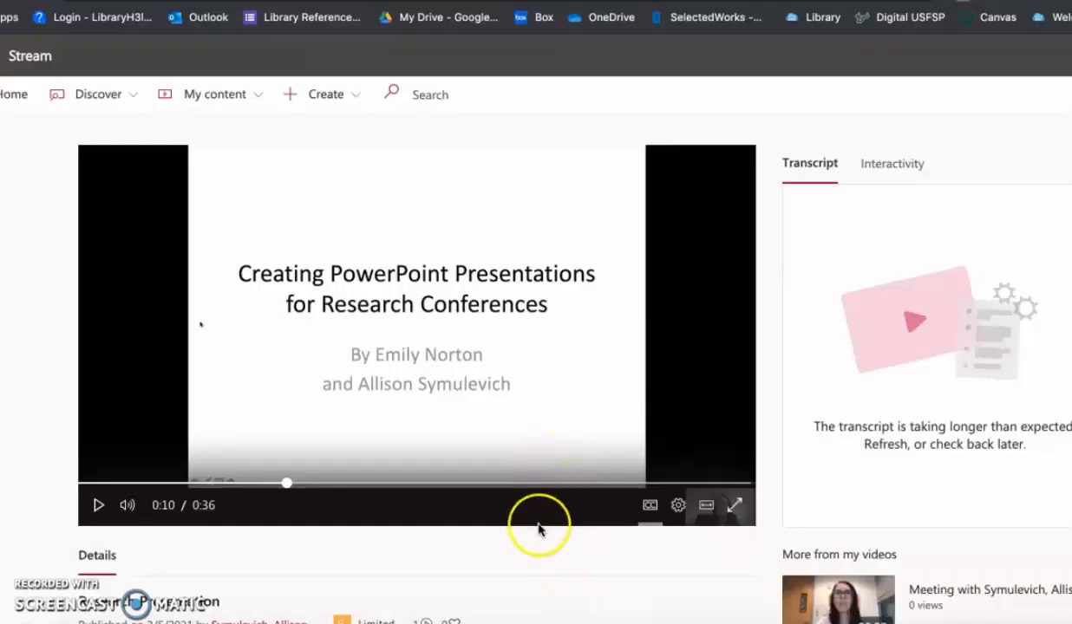
Open Update video details for the 'Research Presentation' video
click(373, 565)
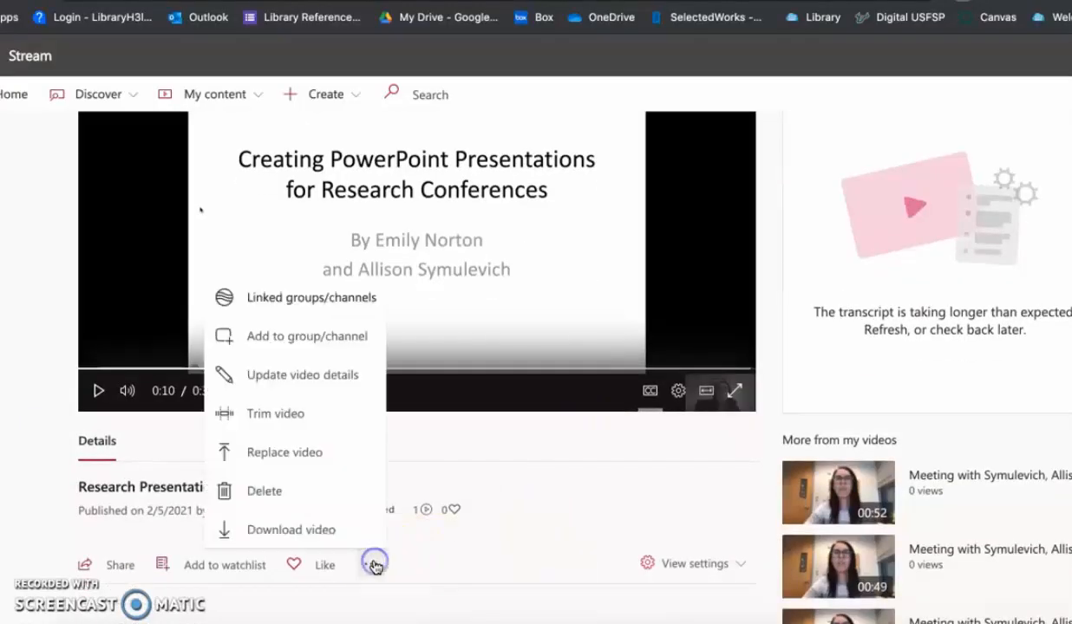
mouse_move(334, 413)
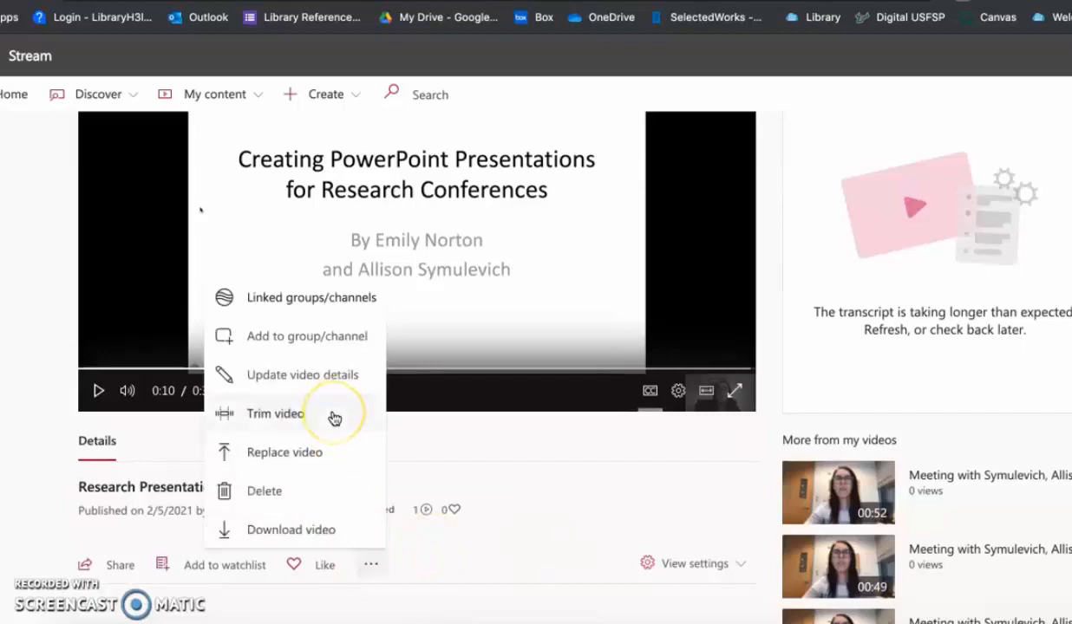
mouse_move(334, 419)
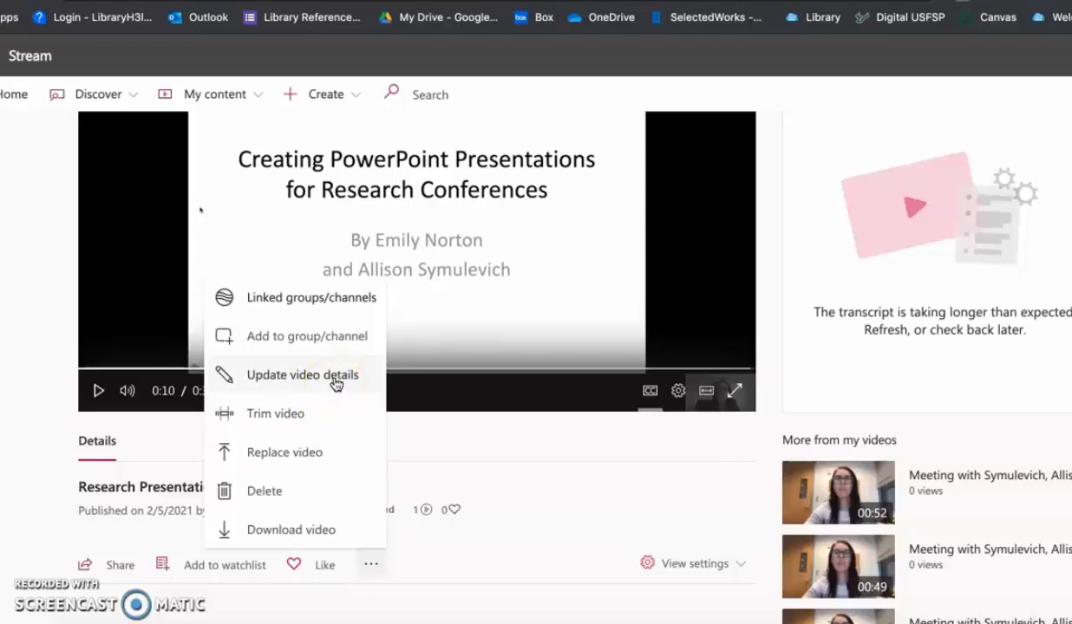
click(302, 374)
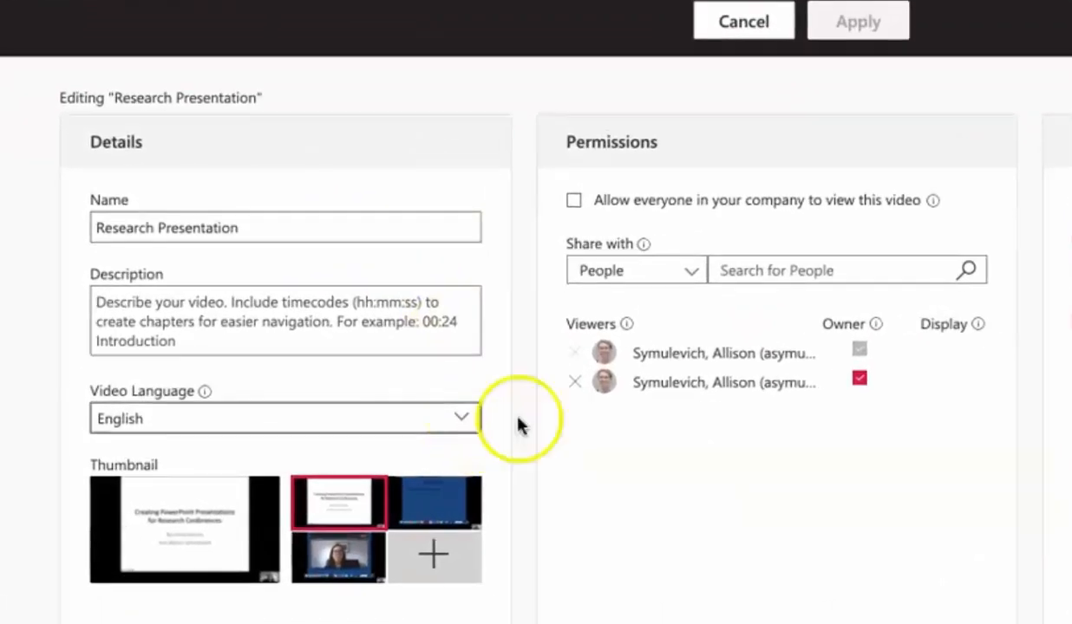
Apply the video details with Autogenerate captions checked under Options
scroll(right, 3)
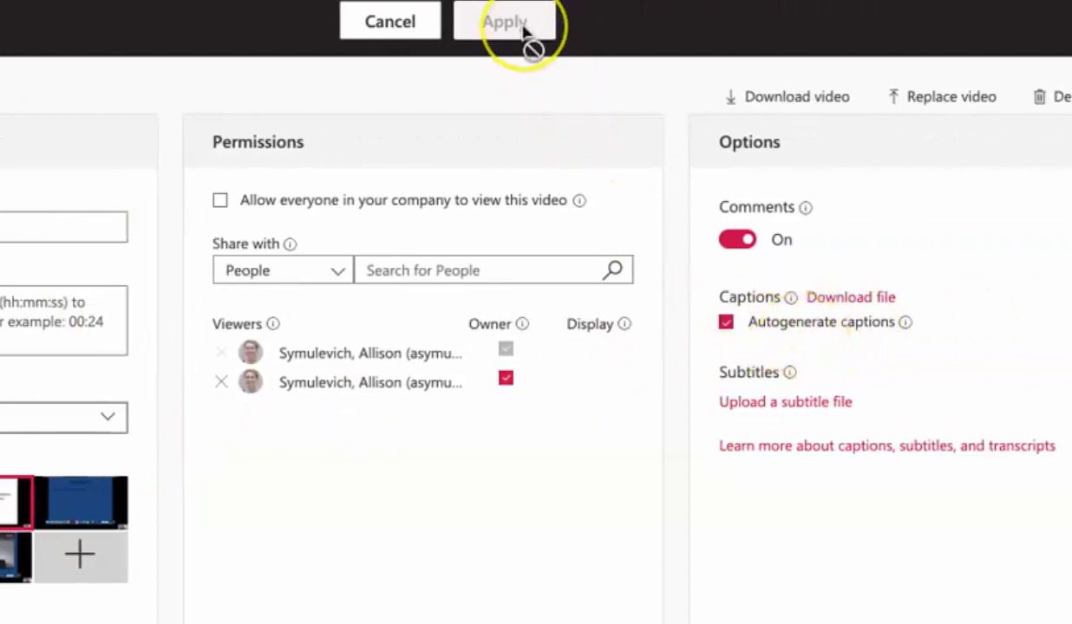
click(504, 20)
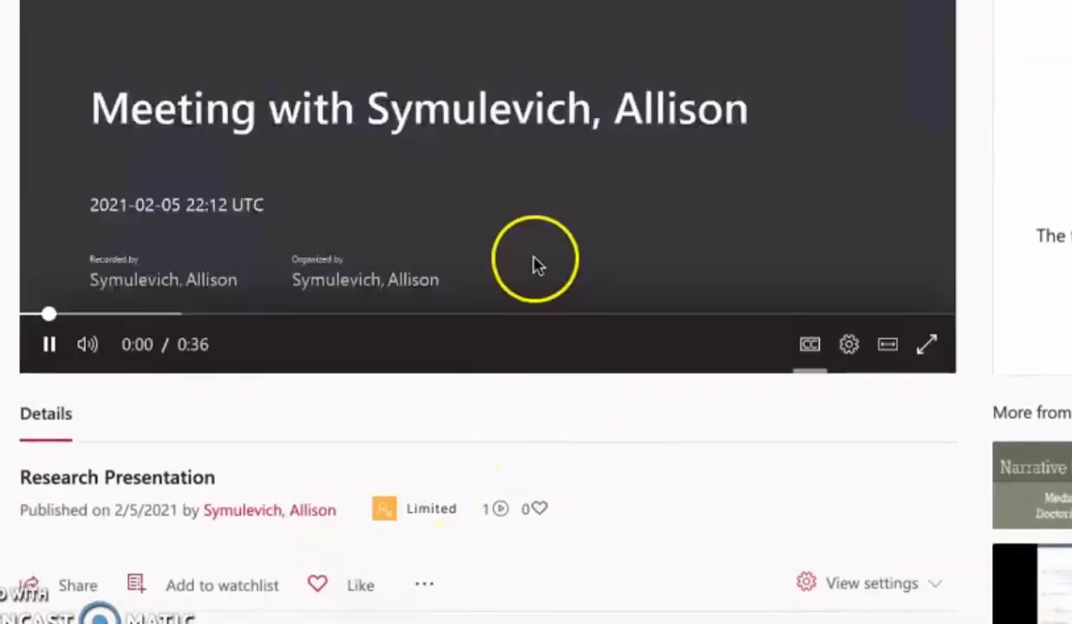
Open the more options list under 'Research Presentation' to reach Download video
click(424, 583)
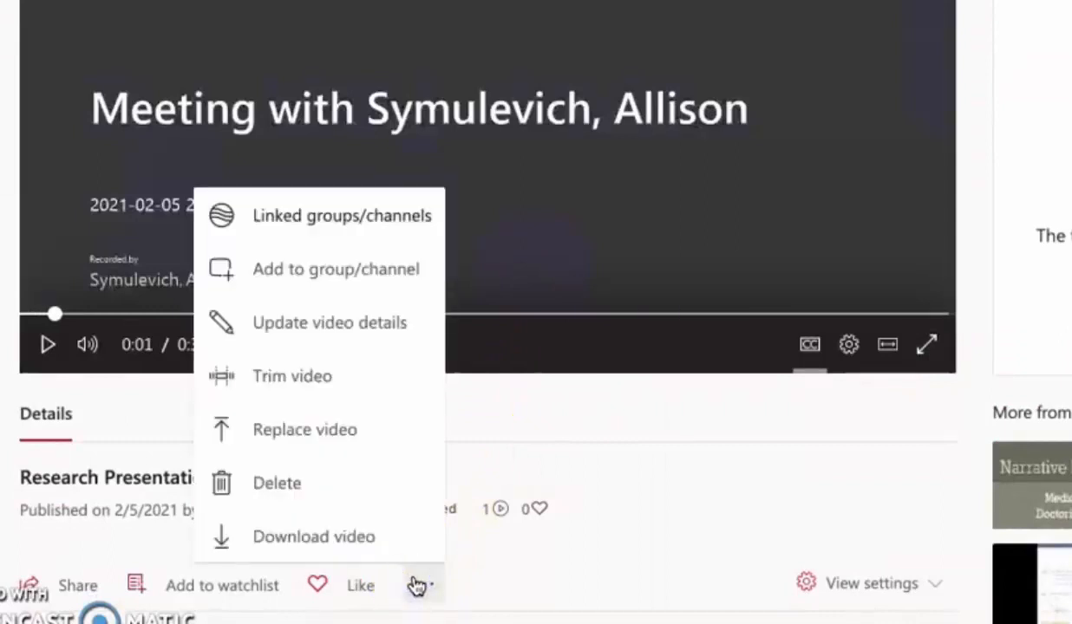
mouse_move(410, 545)
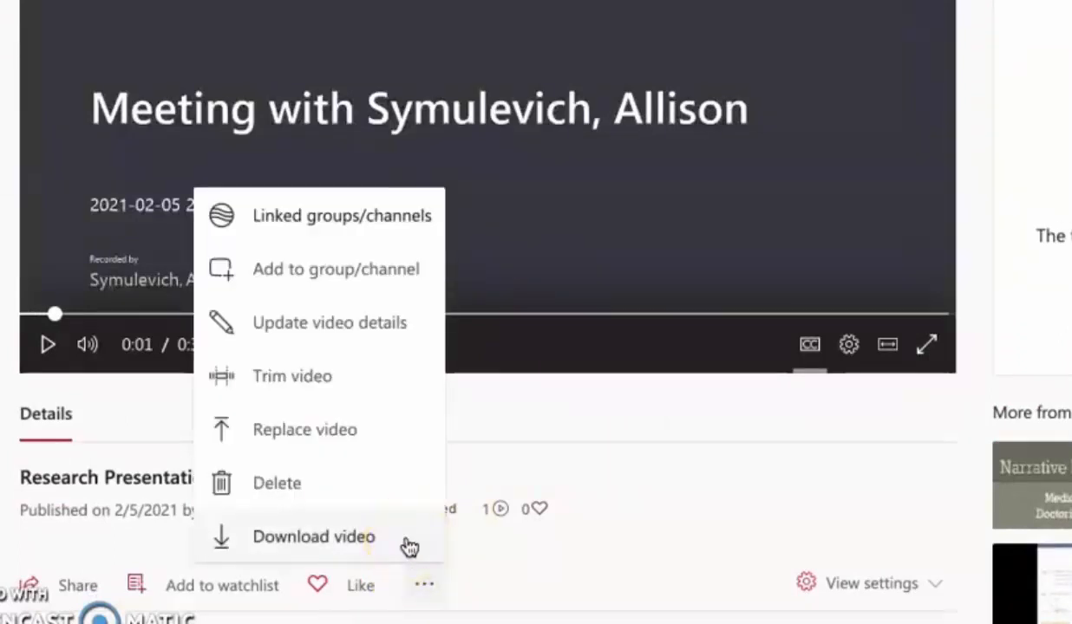